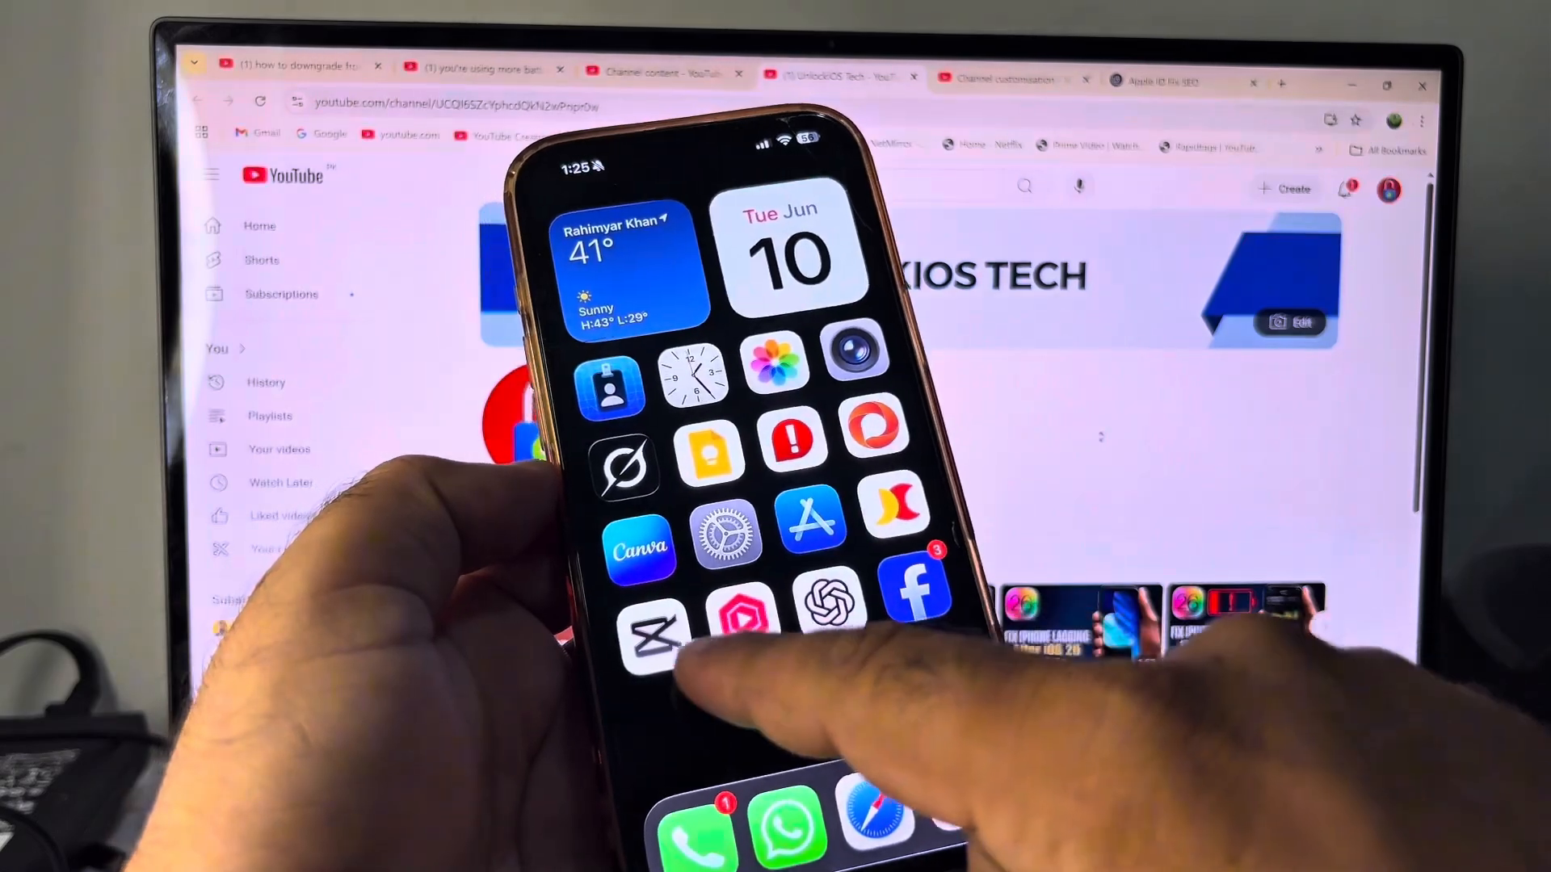
Step: Launch the Settings app from the Home Screen
click(640, 548)
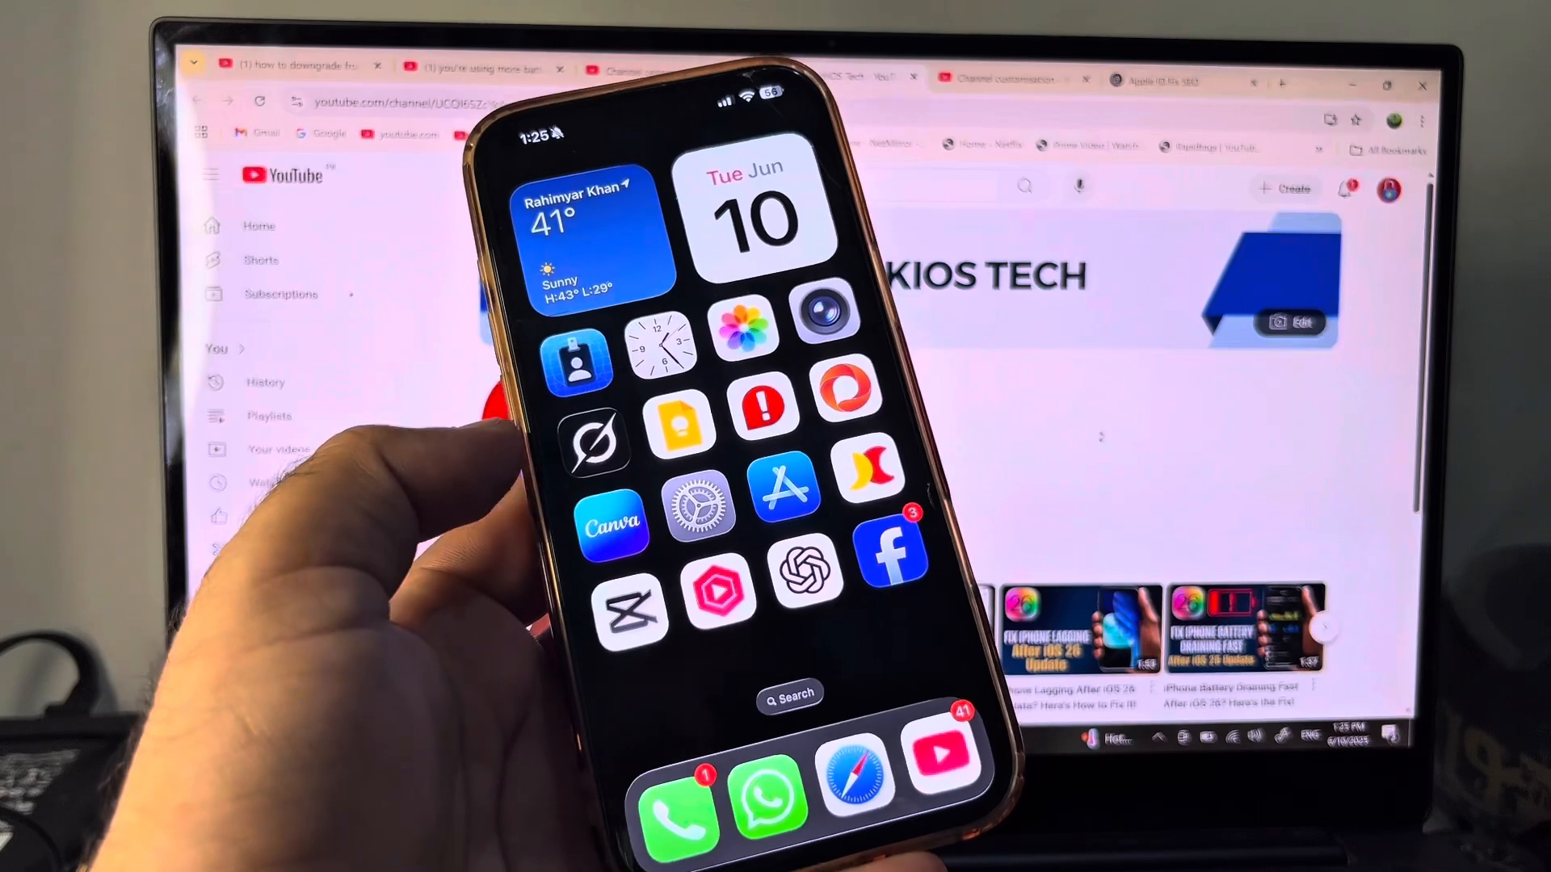
click(700, 507)
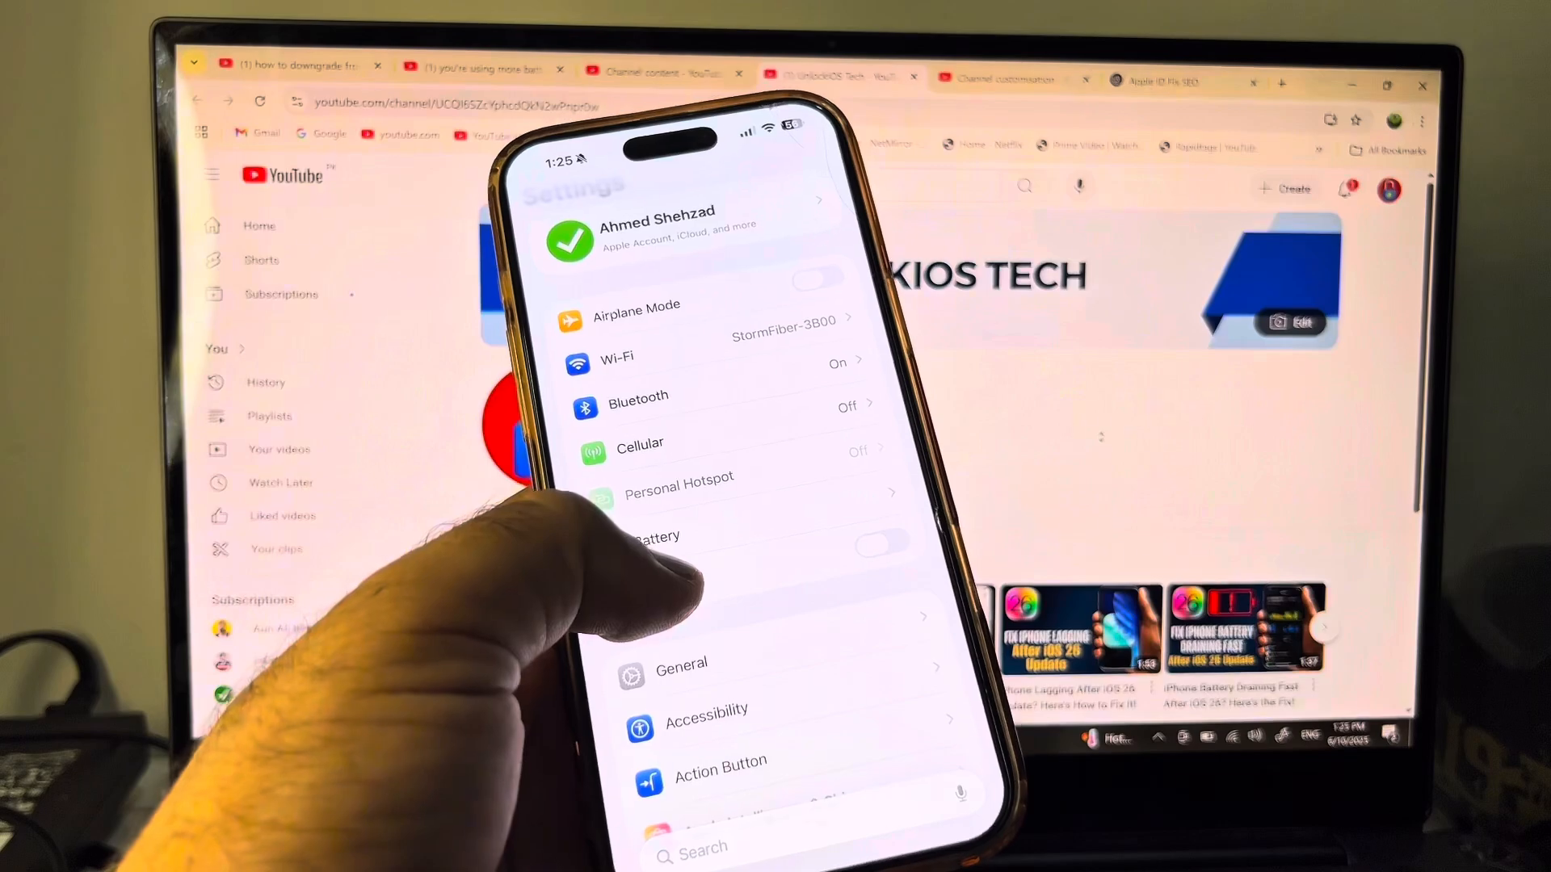
Step: Check Software Update under General, see 'Unable to Check for Update', and return to General
click(680, 664)
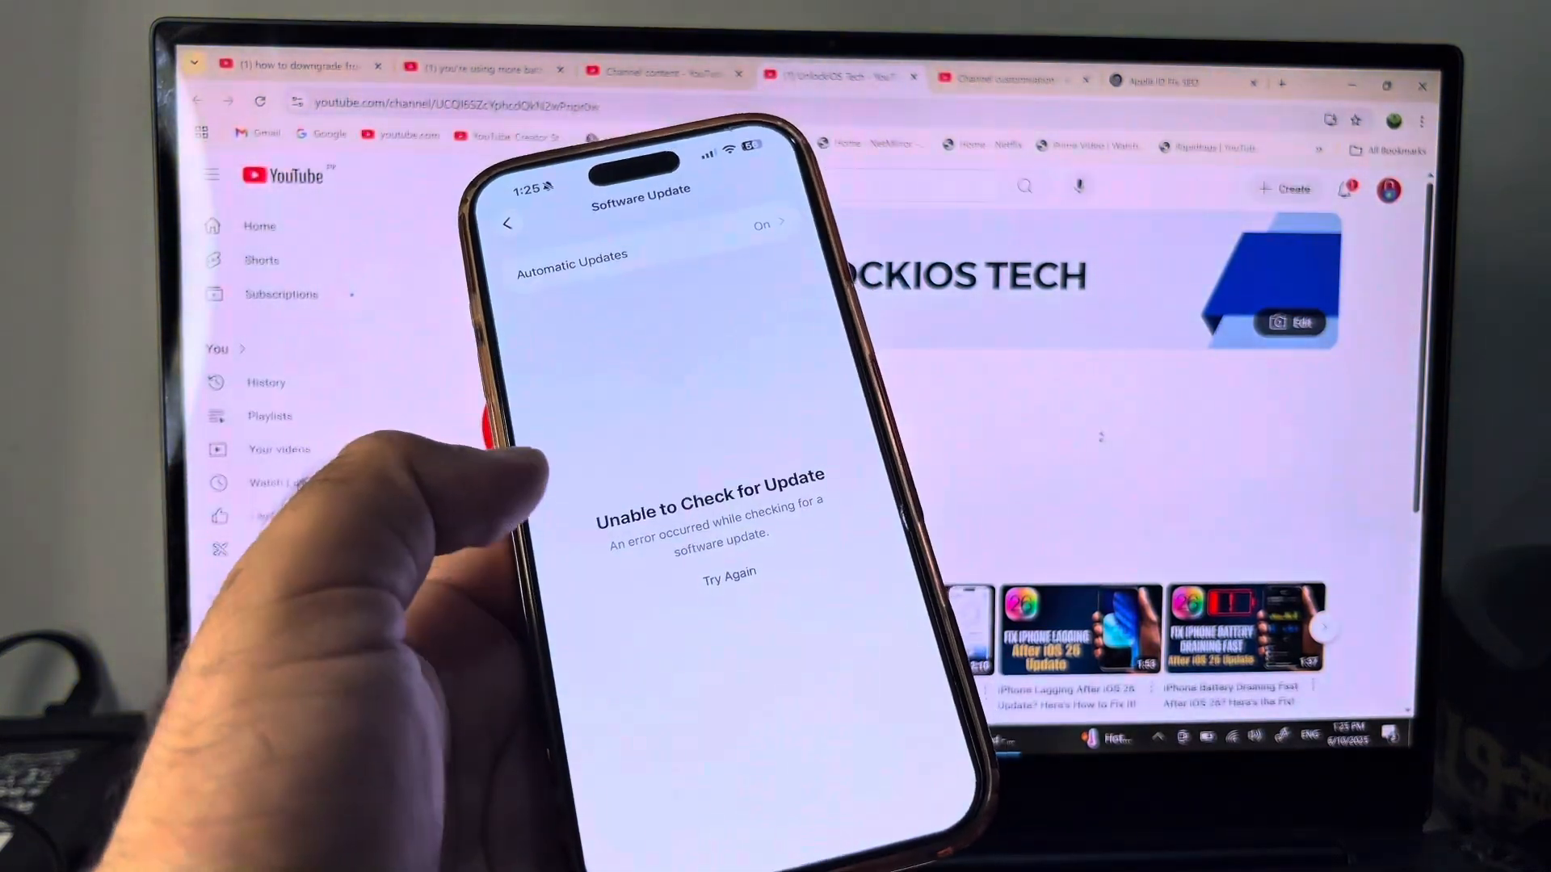
click(510, 221)
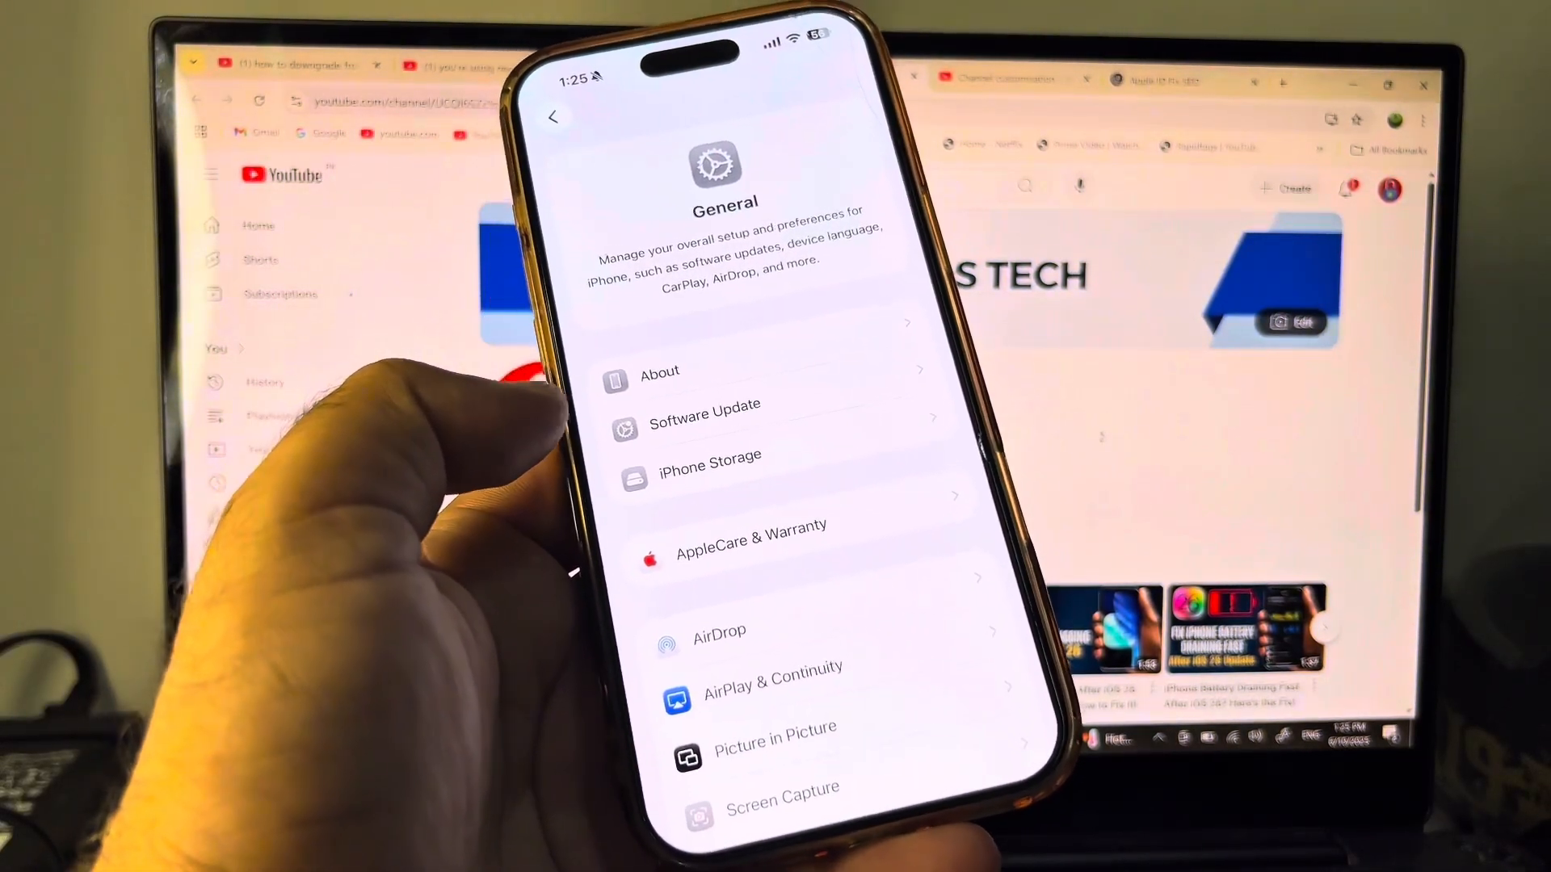
Step: Back out to the main Settings list and go into the Control Center settings
click(554, 116)
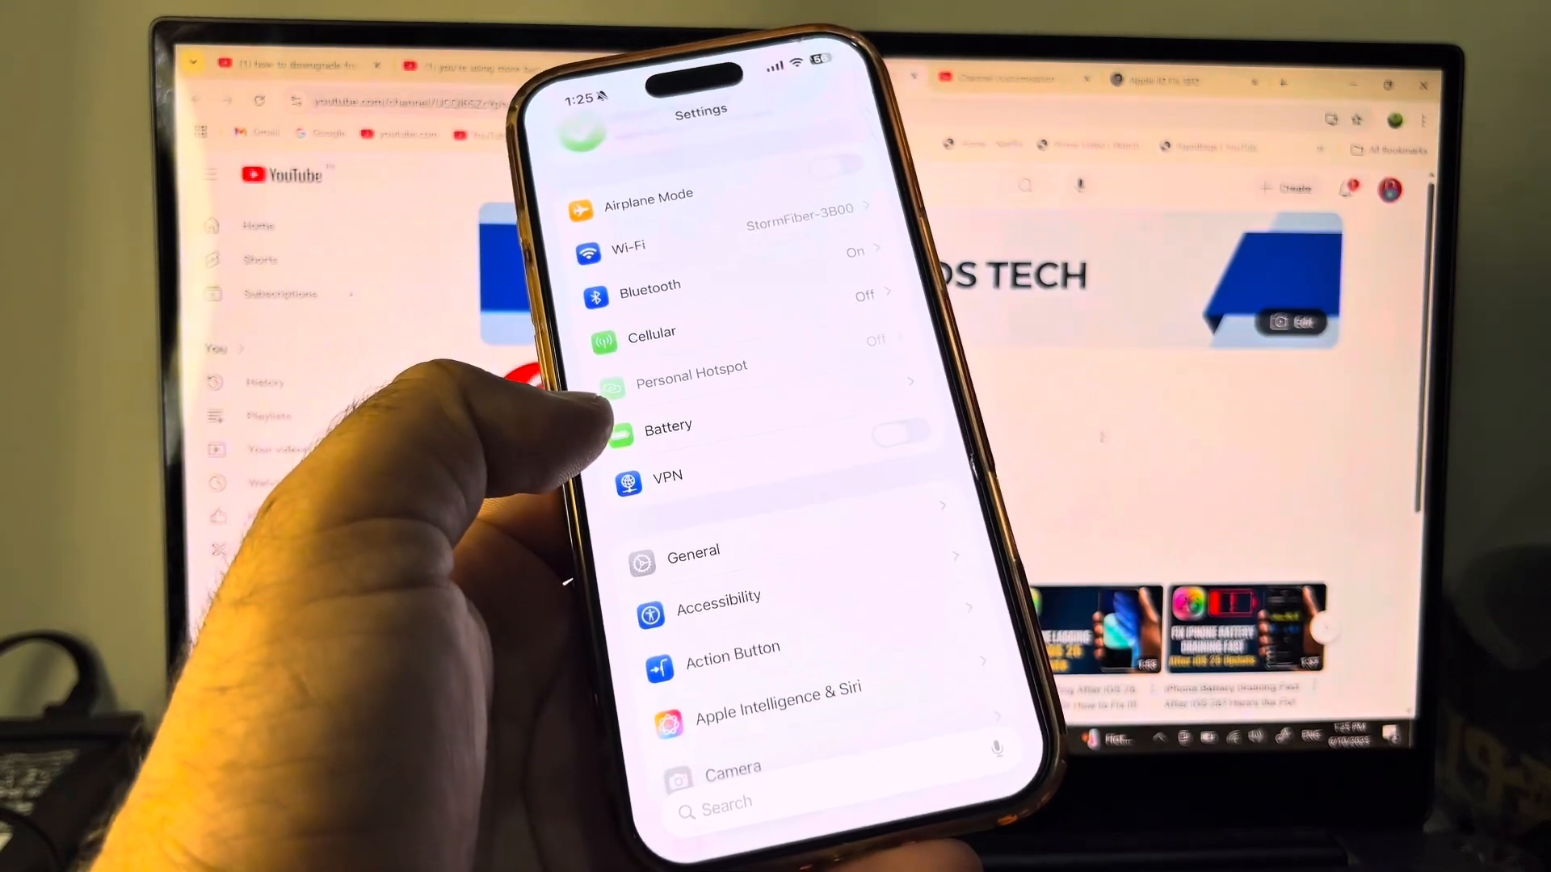
scroll(down, 3)
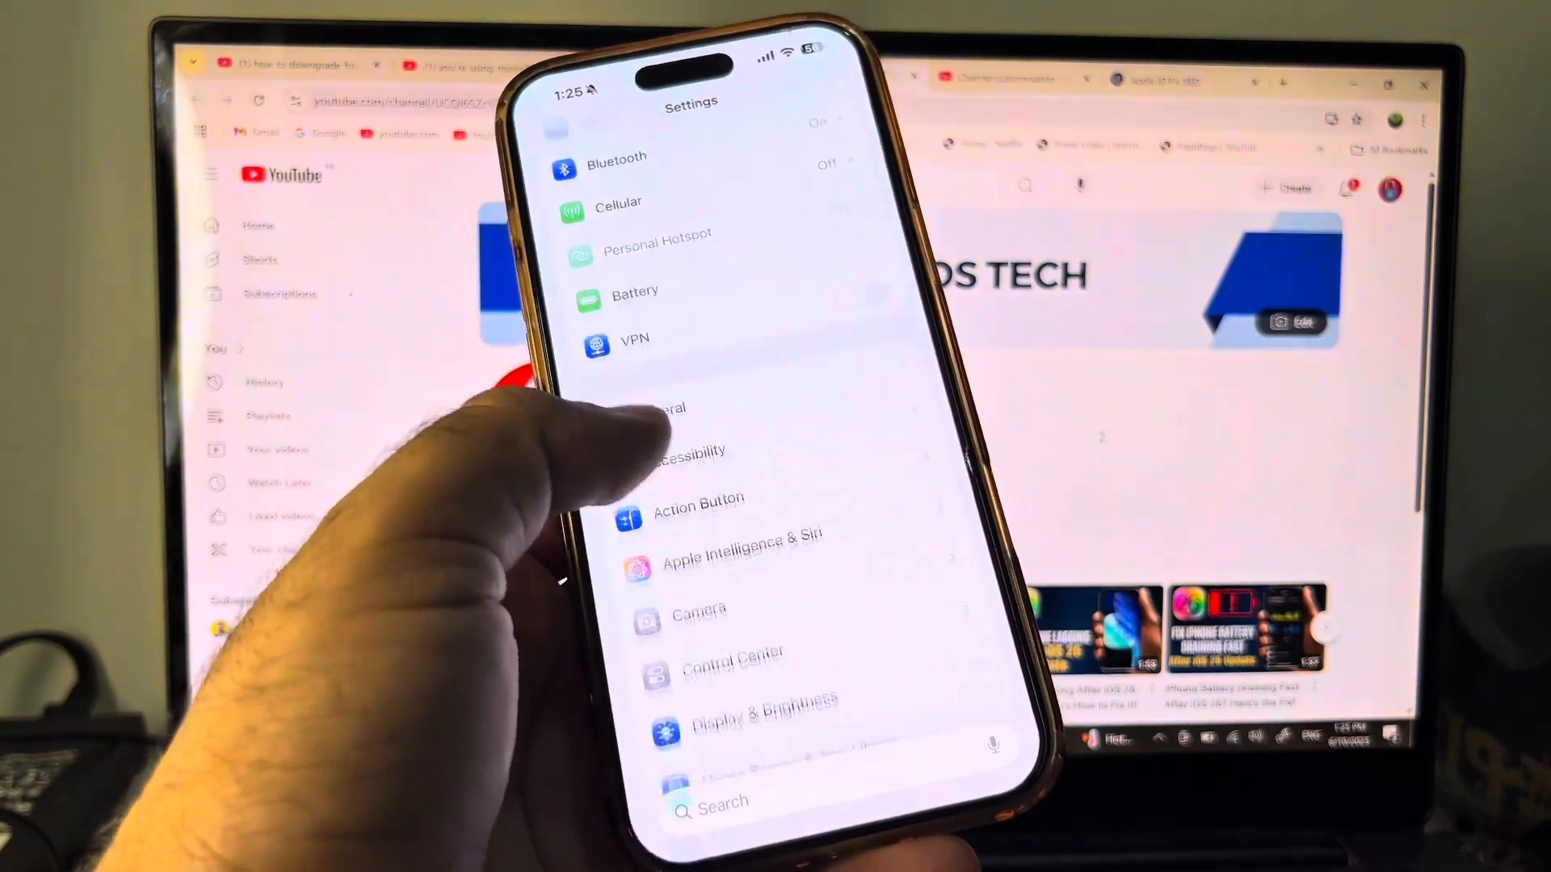
scroll(down, 3)
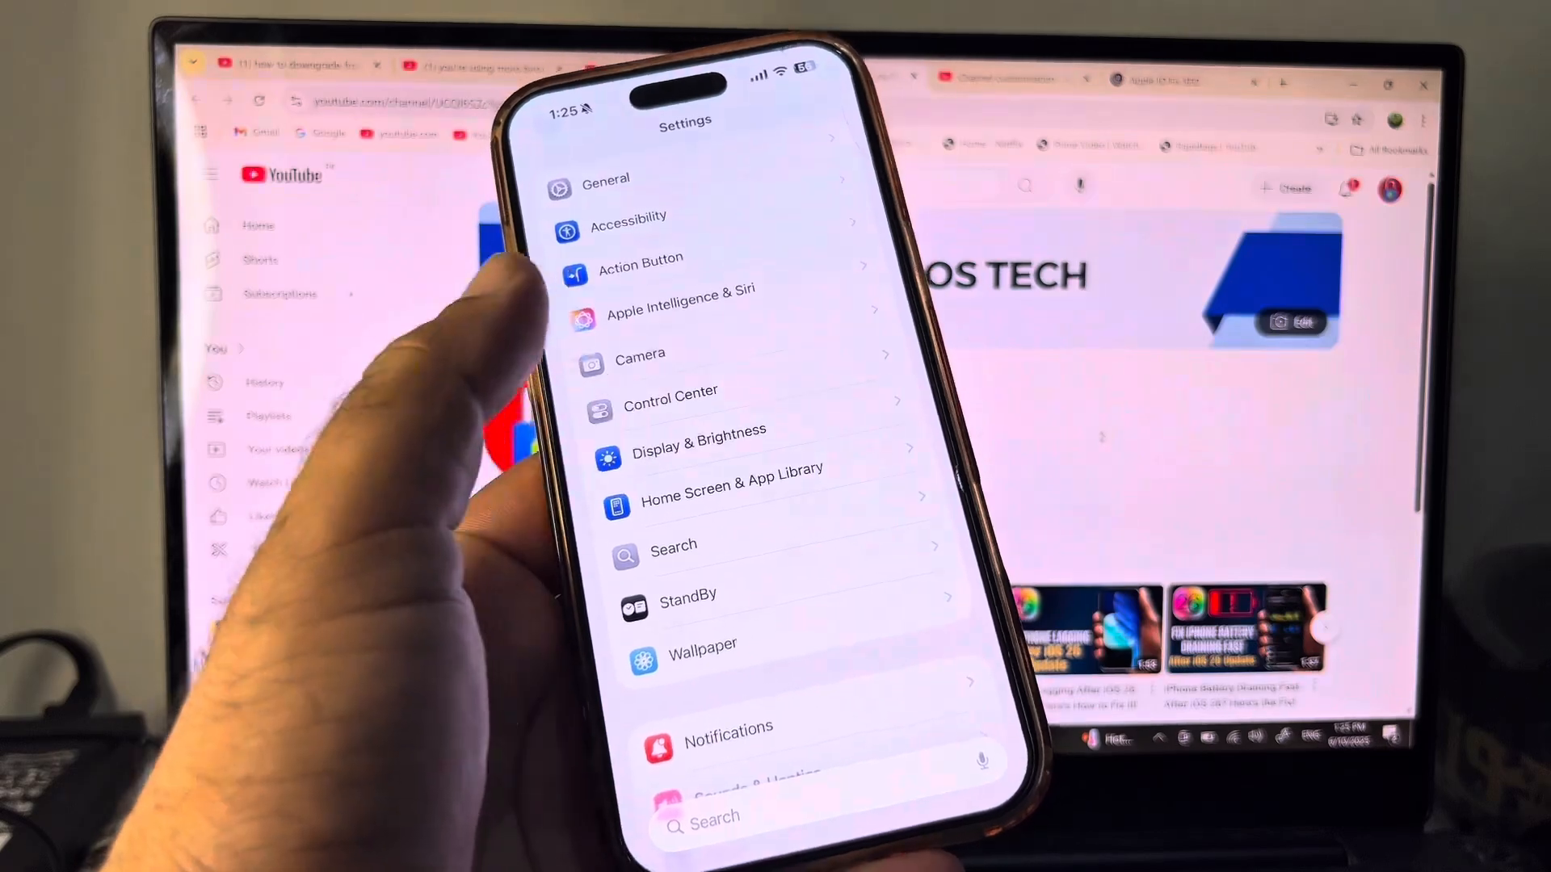
click(670, 389)
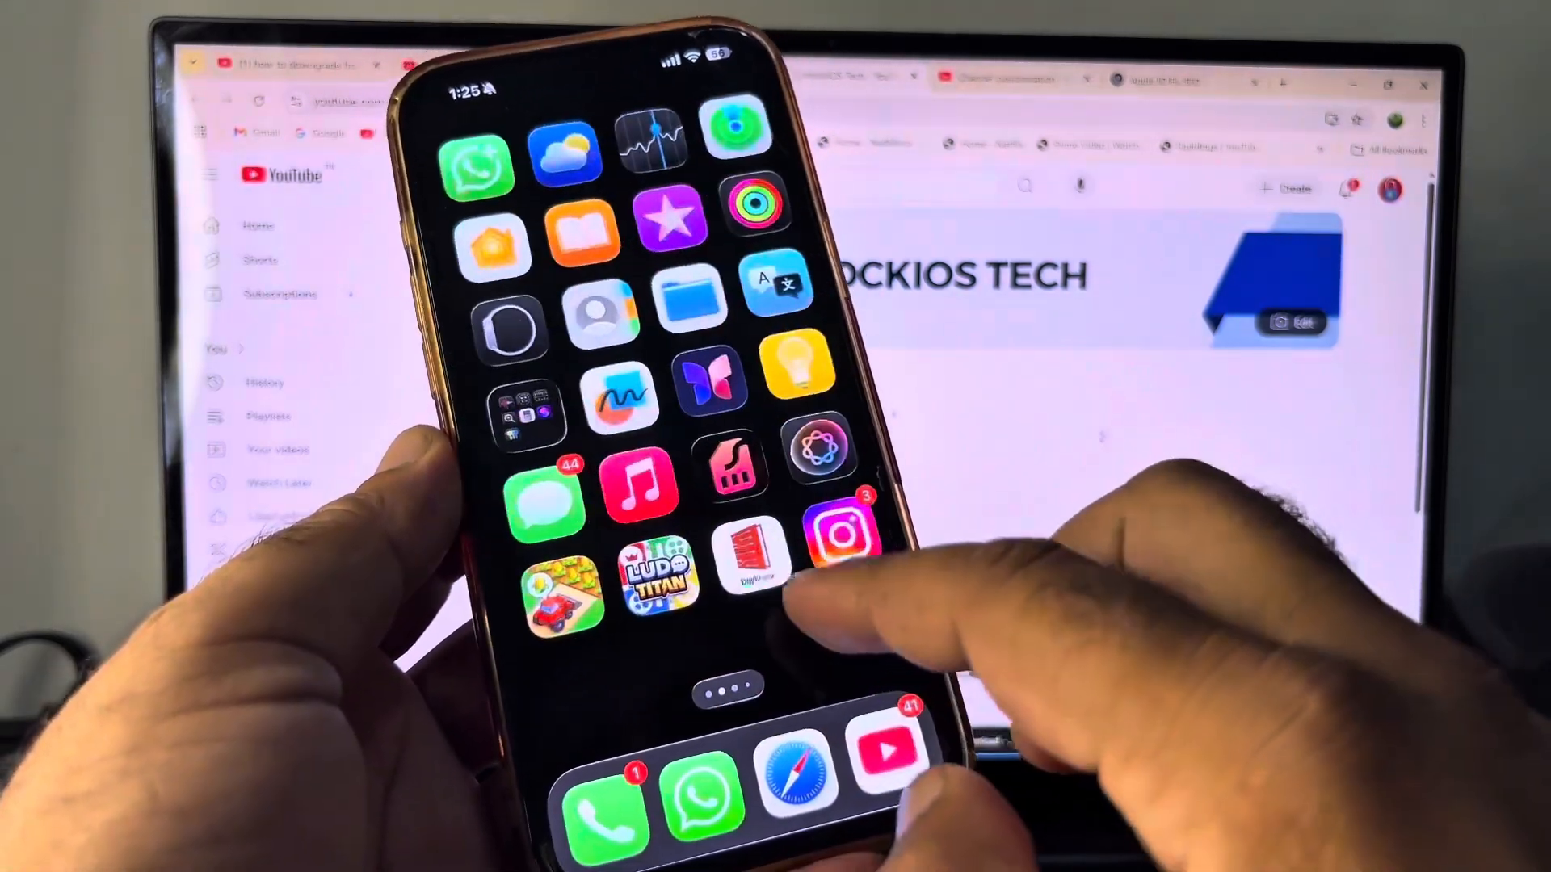
Step: Swipe across Home Screen pages to the first page with the weather and calendar widgets
scroll(left, 3)
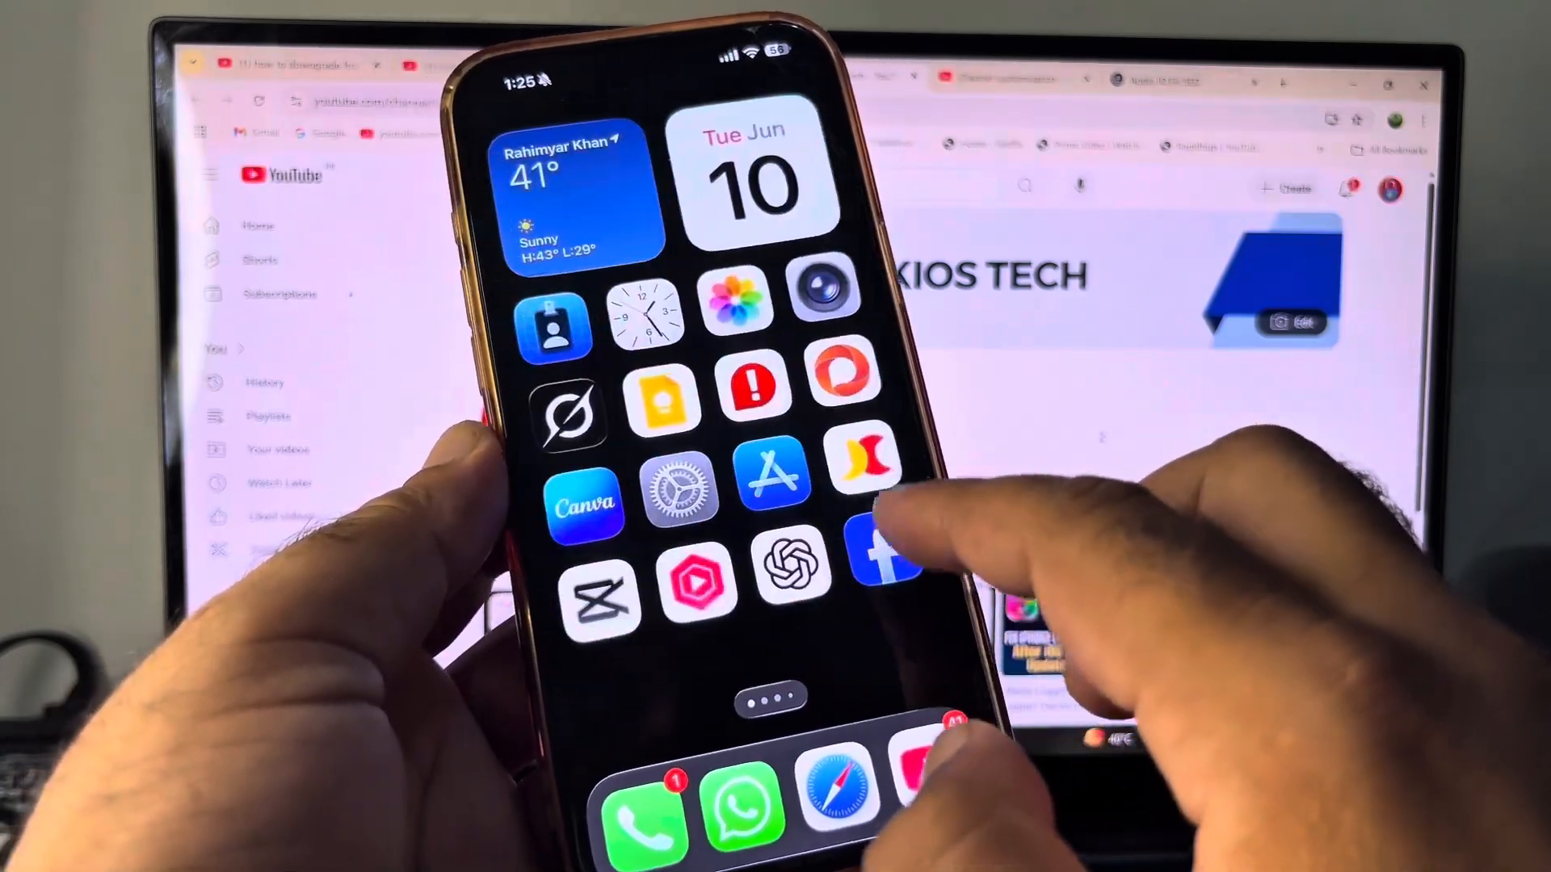